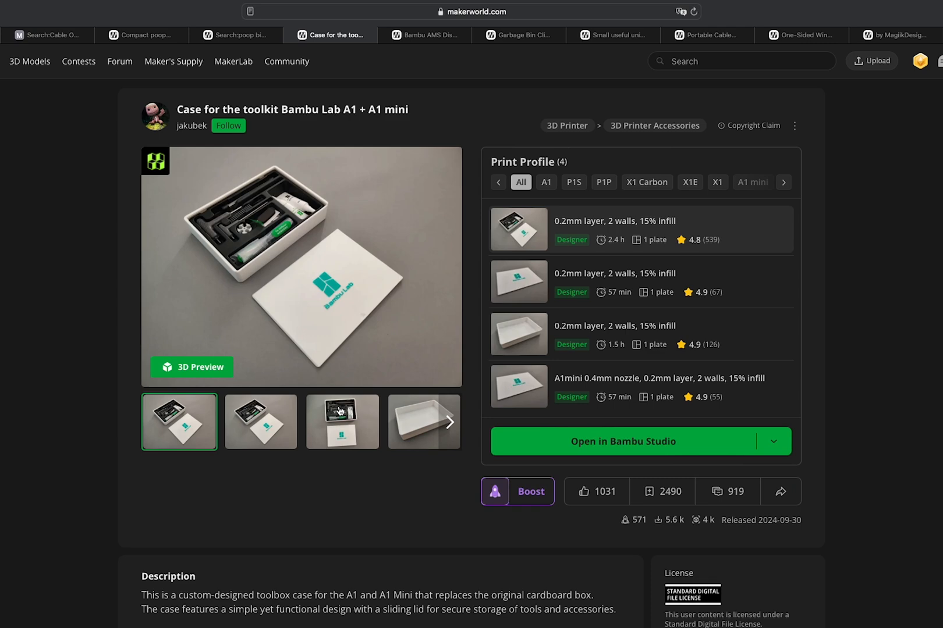
- Browse the toolkit case gallery: the case with tools inside, then the empty white tray
click(342, 421)
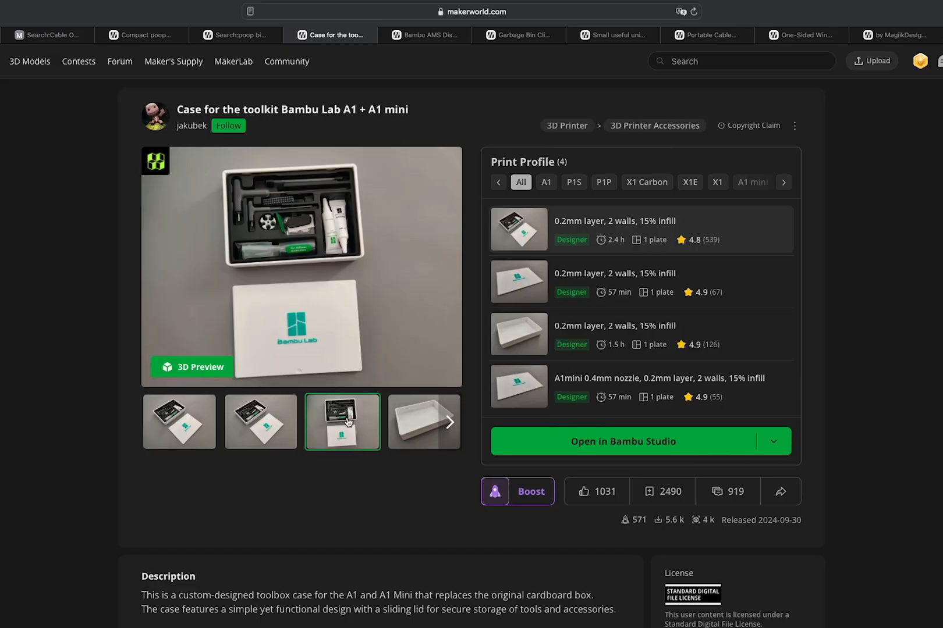
mouse_move(297, 427)
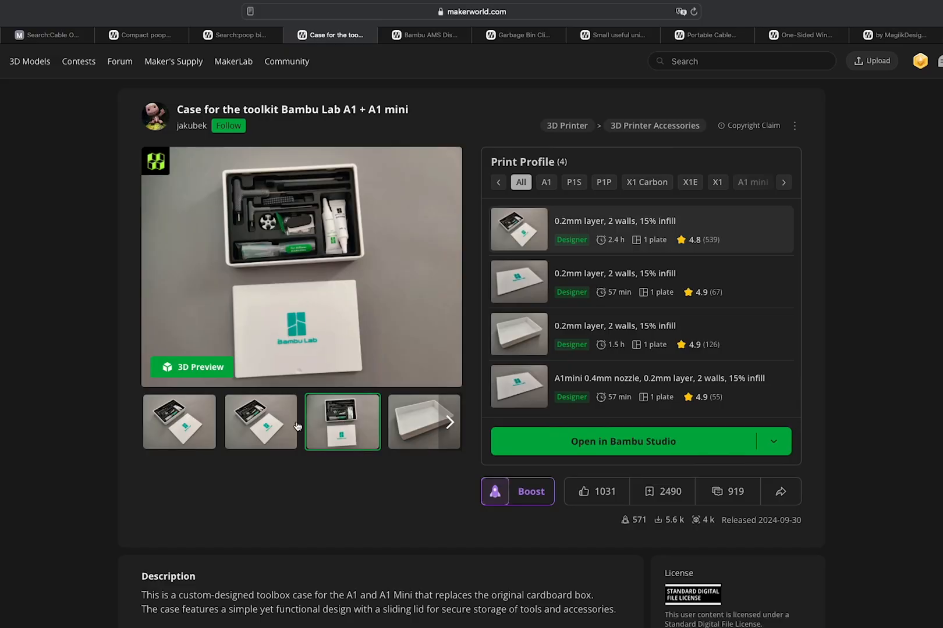
click(261, 421)
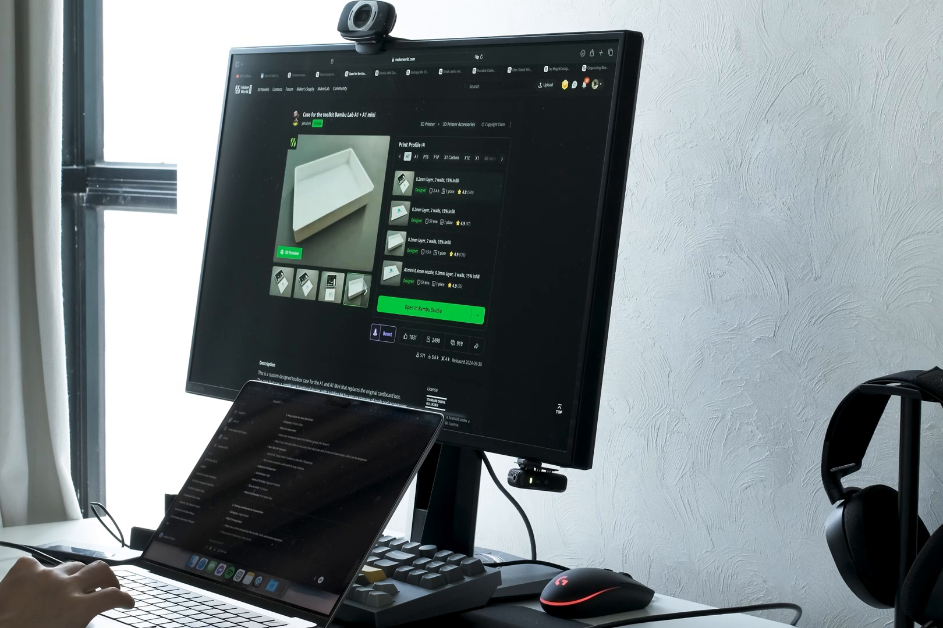
- Go to the filament swatch holder search results and scroll through the grid of holders
click(304, 283)
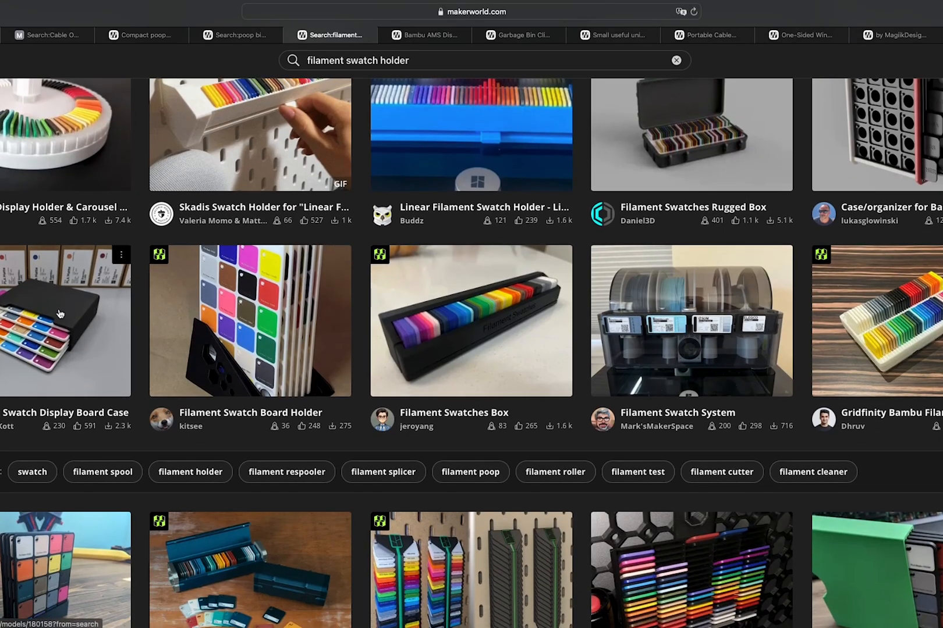
scroll(down, 3)
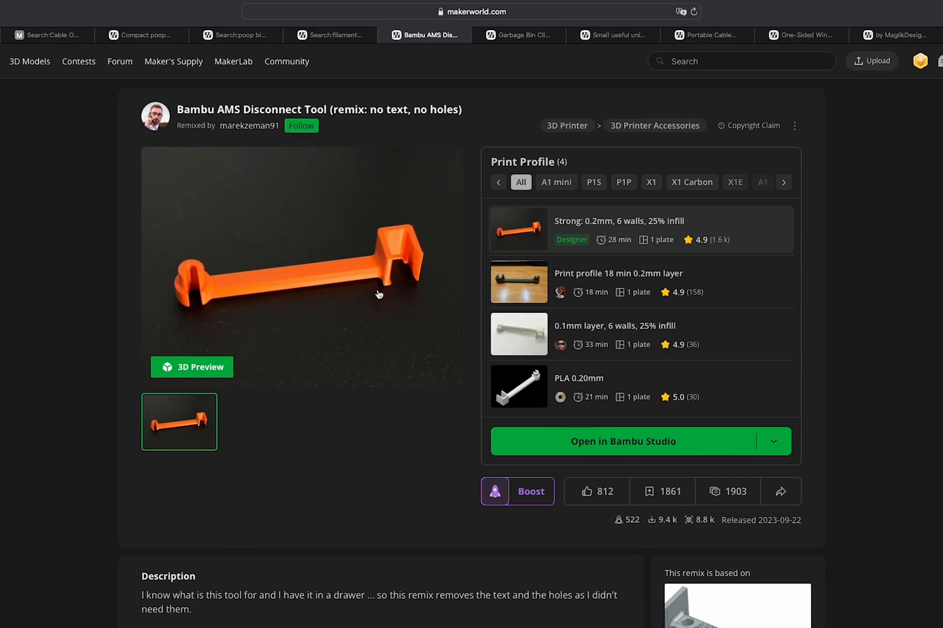
- Switch to the Bambu AMS Disconnect Tool remix page with its orange tool photo
click(721, 61)
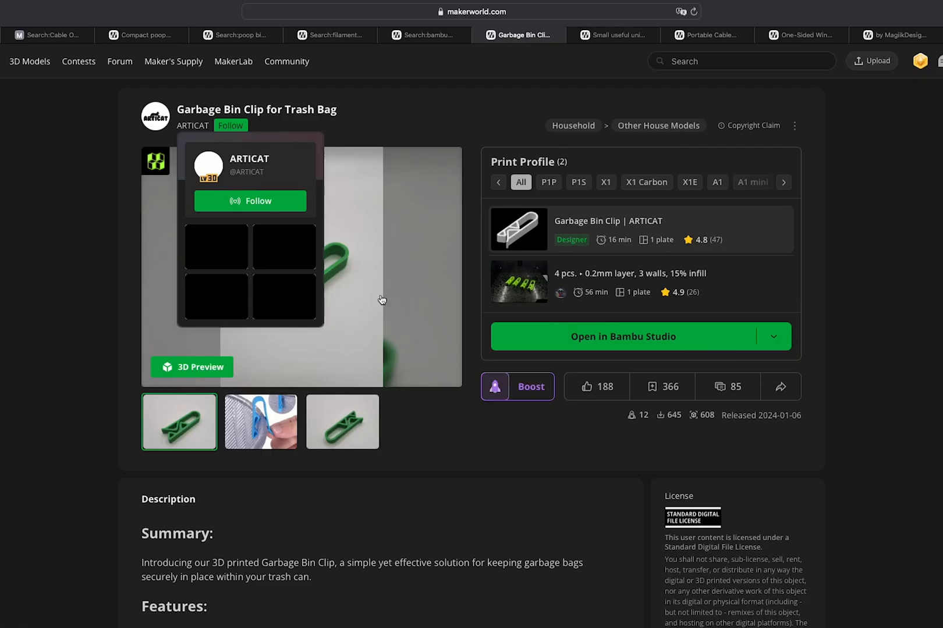
- View the Garbage Bin Clip photo on a bin, then move to the Small useful universal clip page
click(260, 421)
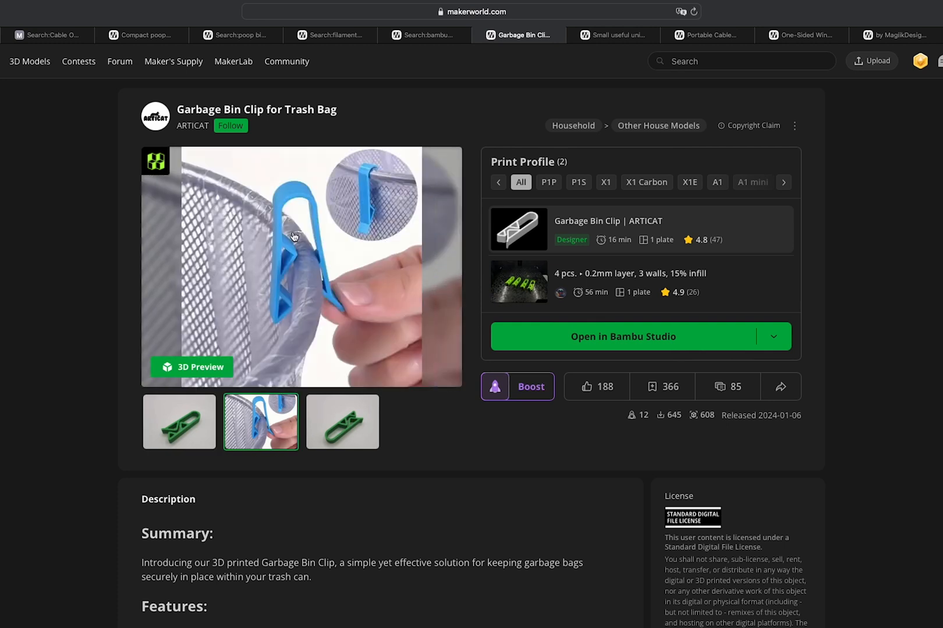
click(612, 34)
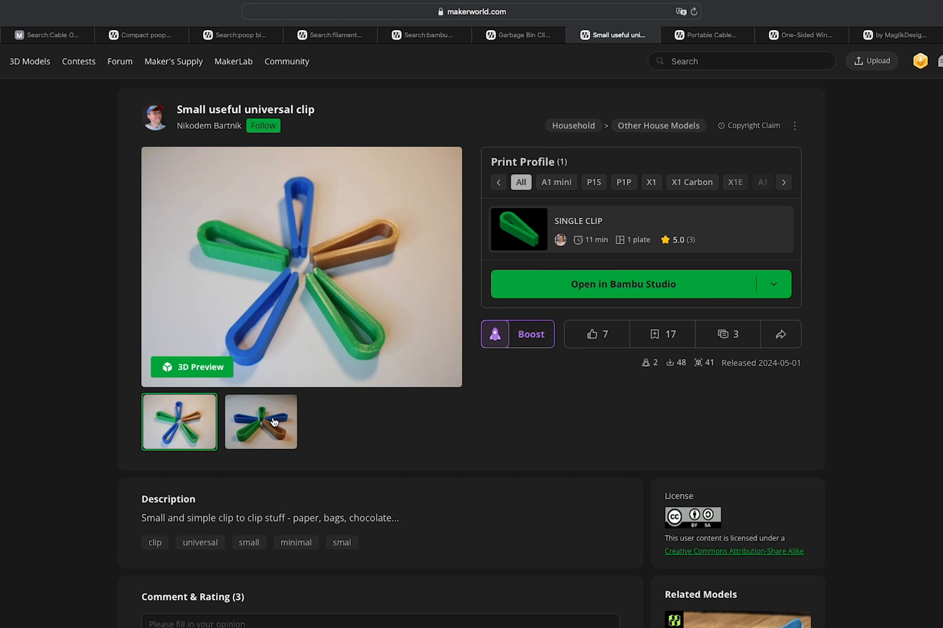
mouse_move(483, 373)
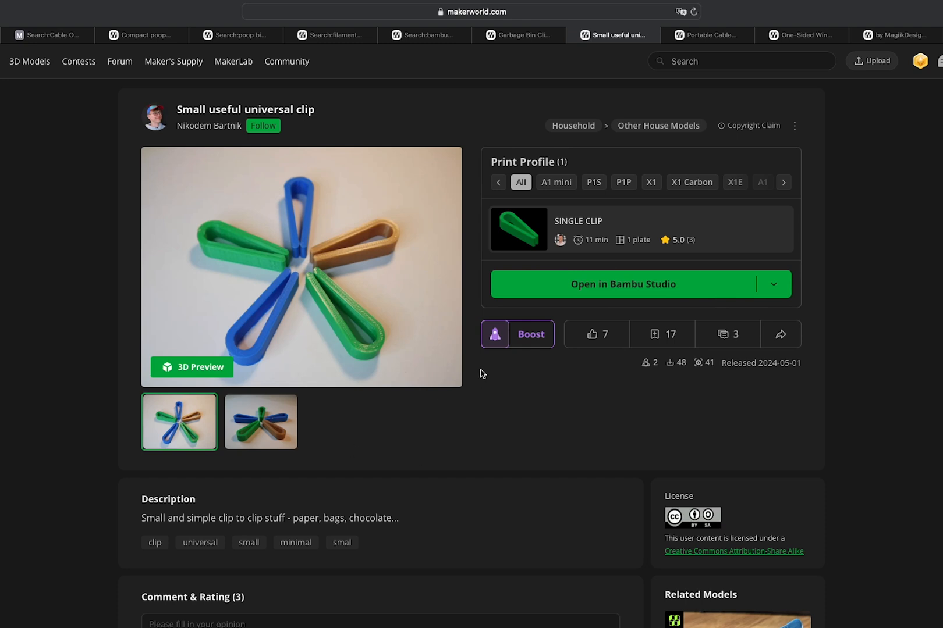
click(706, 35)
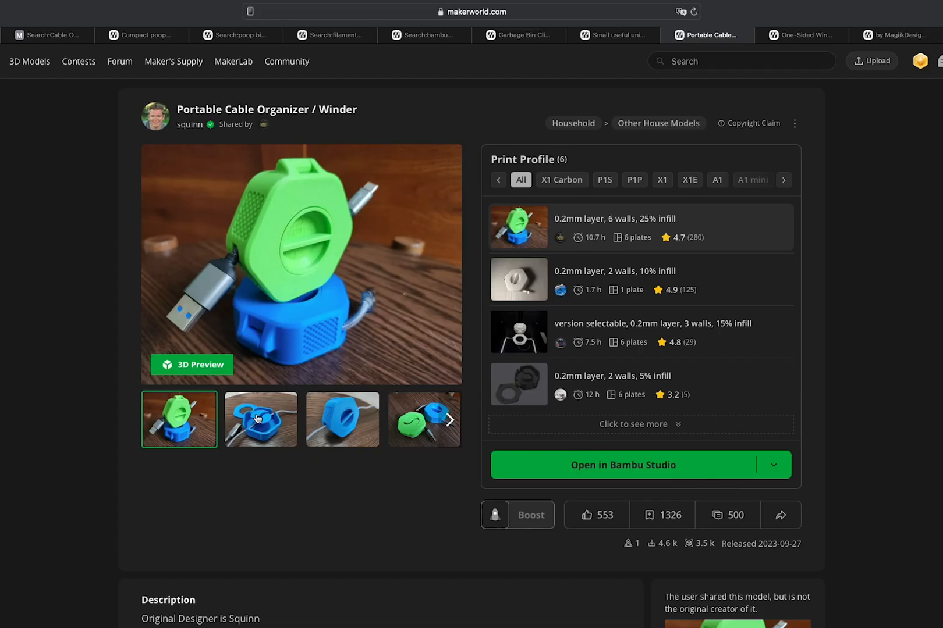
- View the blue winder close-up and green-blue winders photos, then the one-sided winder page
click(342, 419)
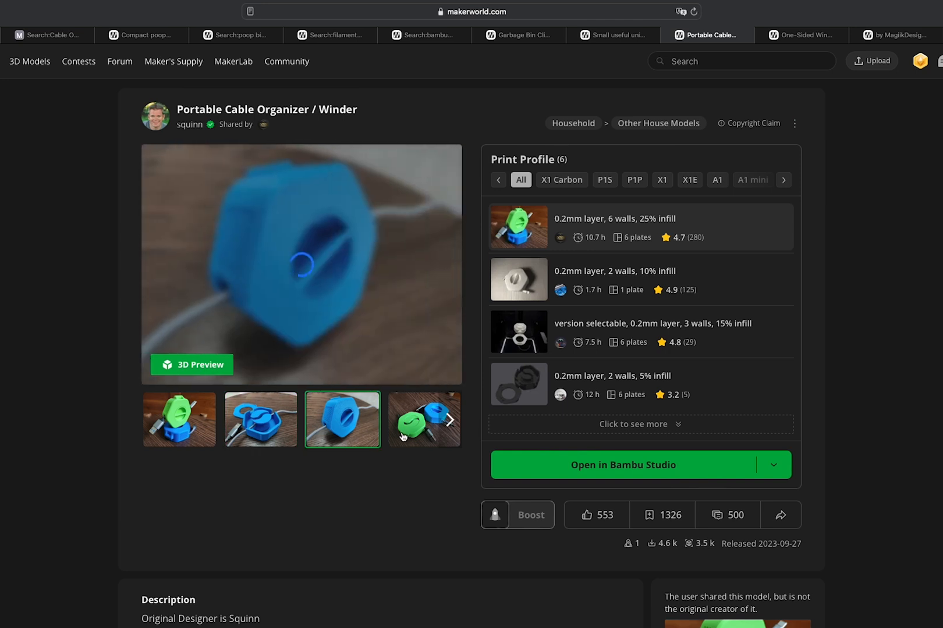
click(423, 419)
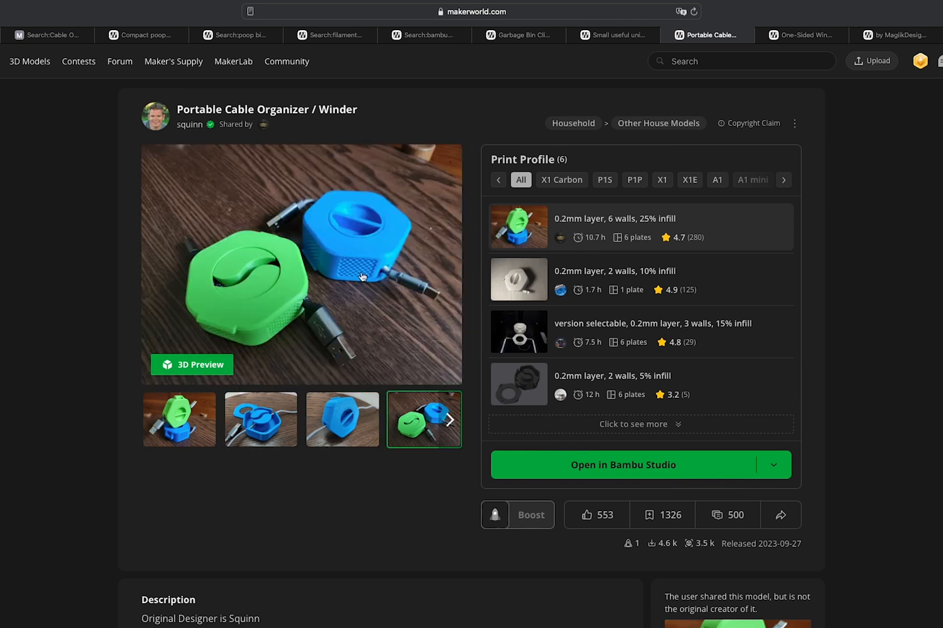
click(801, 34)
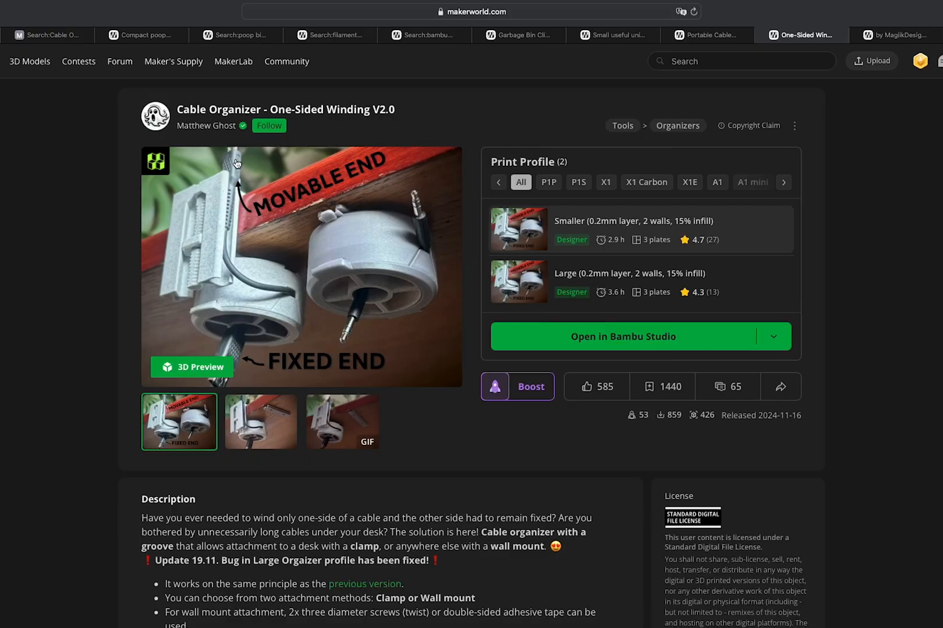
mouse_move(294, 295)
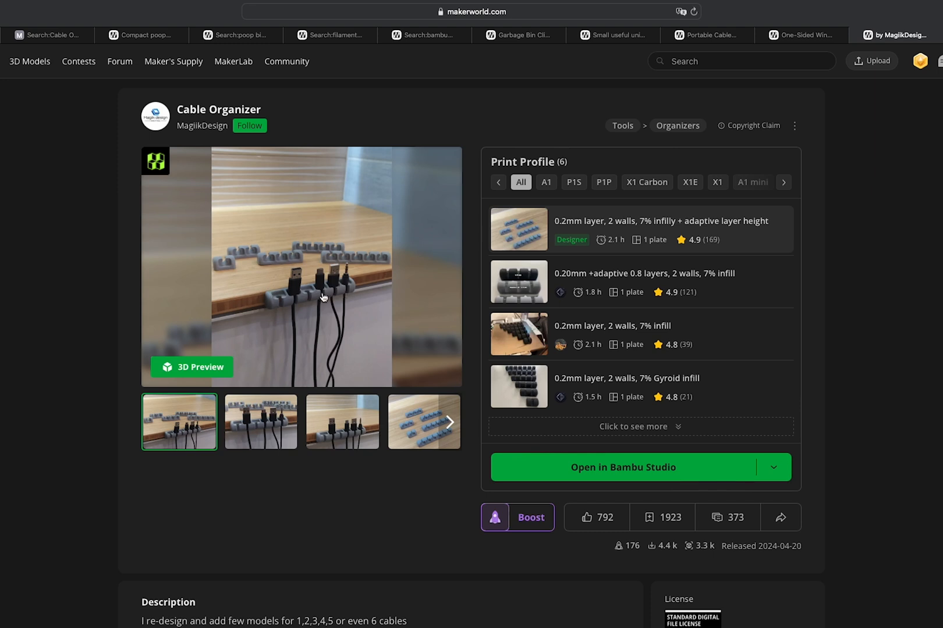
mouse_move(309, 308)
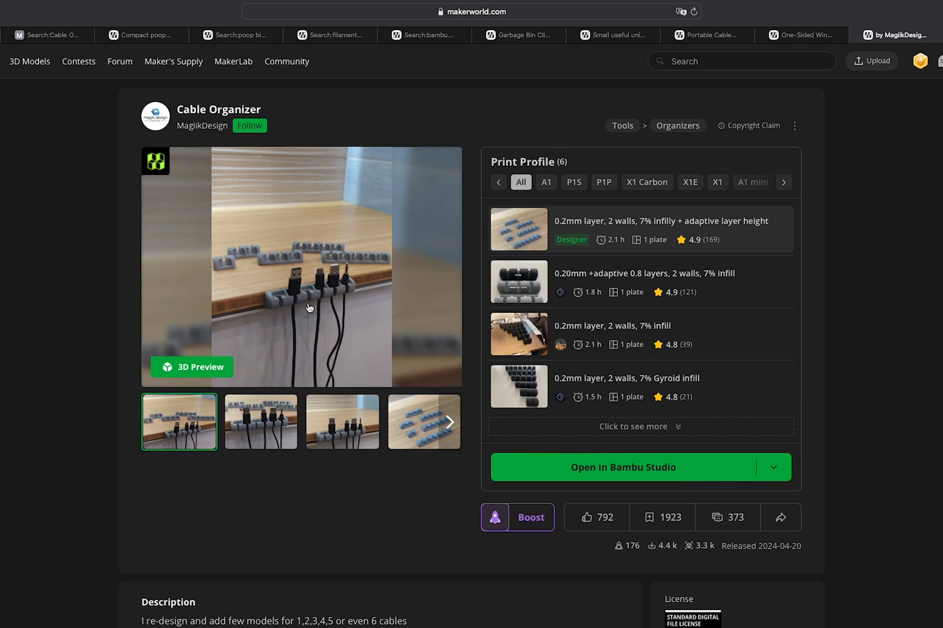